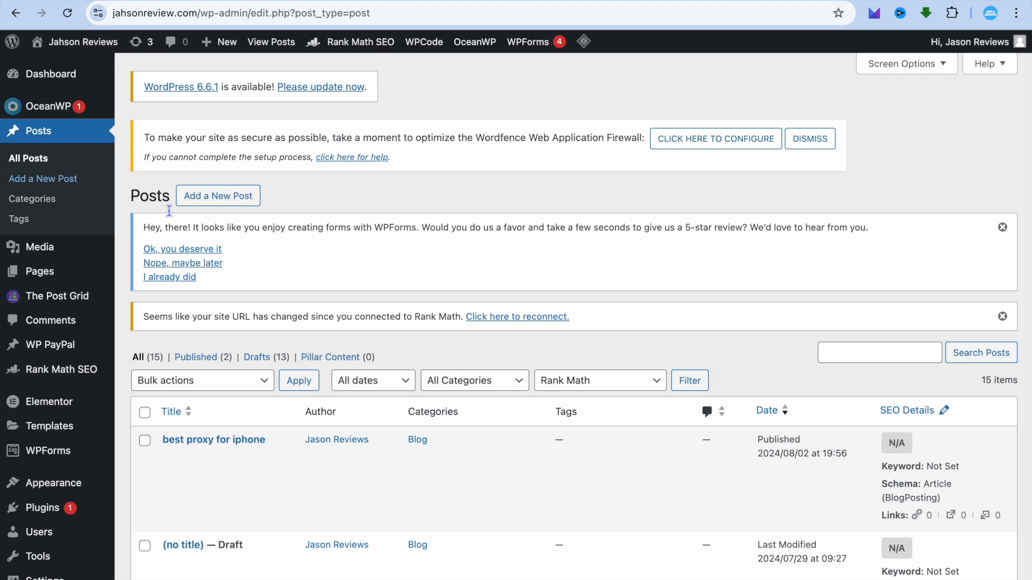
Open the published post 'best proxy for iphone' from the posts list for editing
{"action": "scroll", "scroll_direction": "down", "scroll_amount": 3}
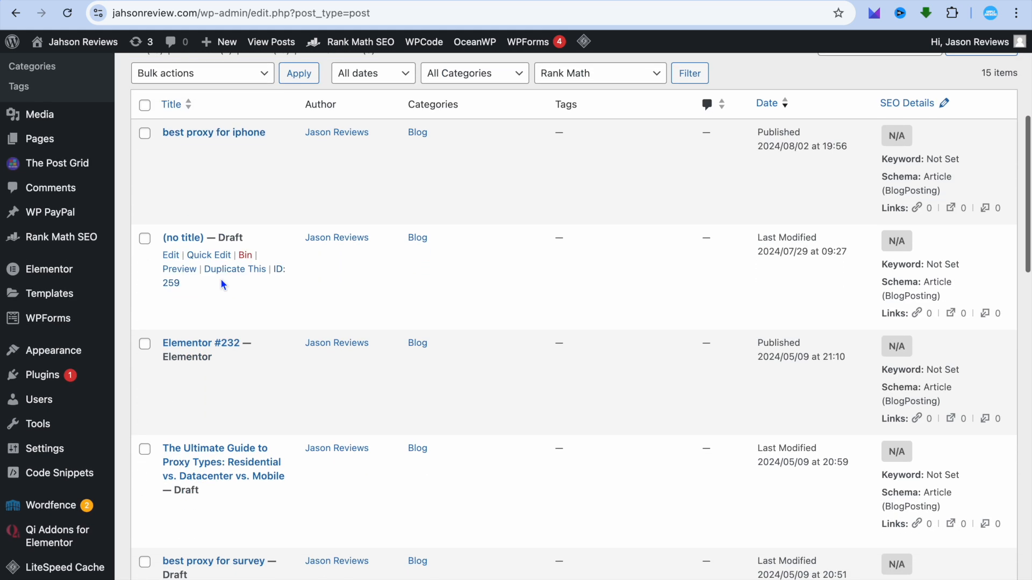
{"action": "scroll", "scroll_direction": "up", "scroll_amount": 3}
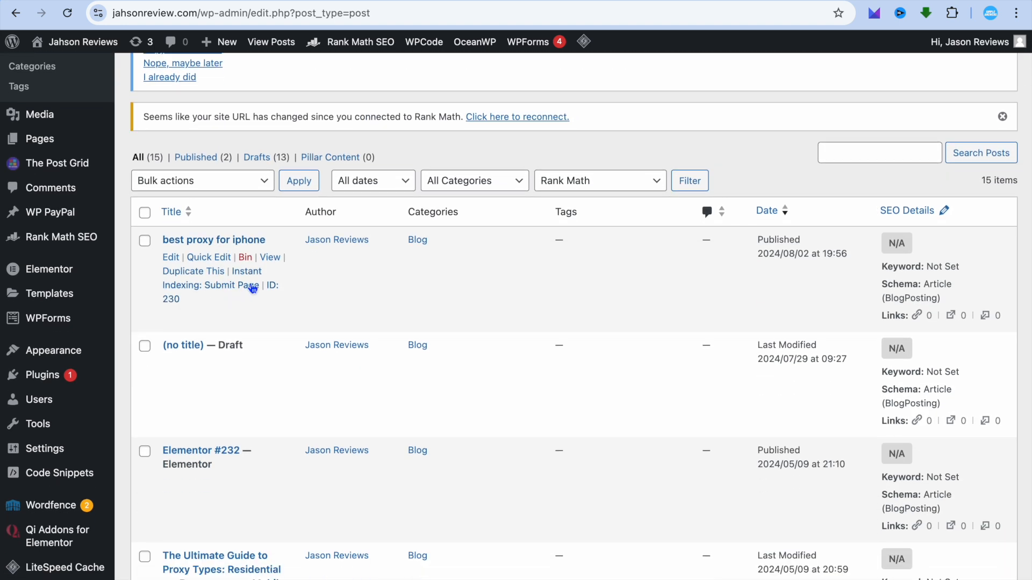
{"action": "left_click", "coordinate": [170, 257]}
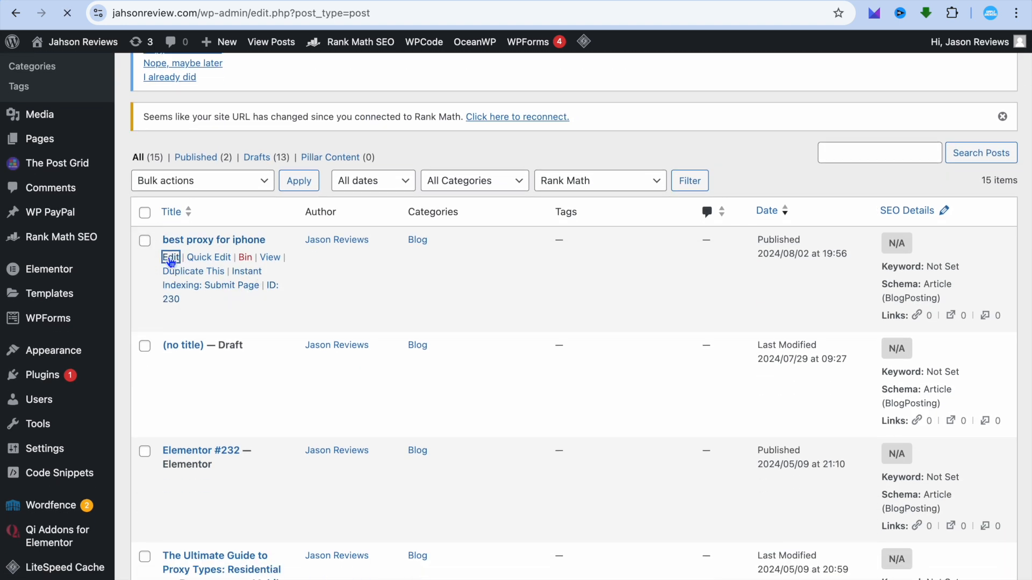
Open the post in the block editor and show OceanWP Page Settings & Styling
{"action": "left_click", "coordinate": [170, 258]}
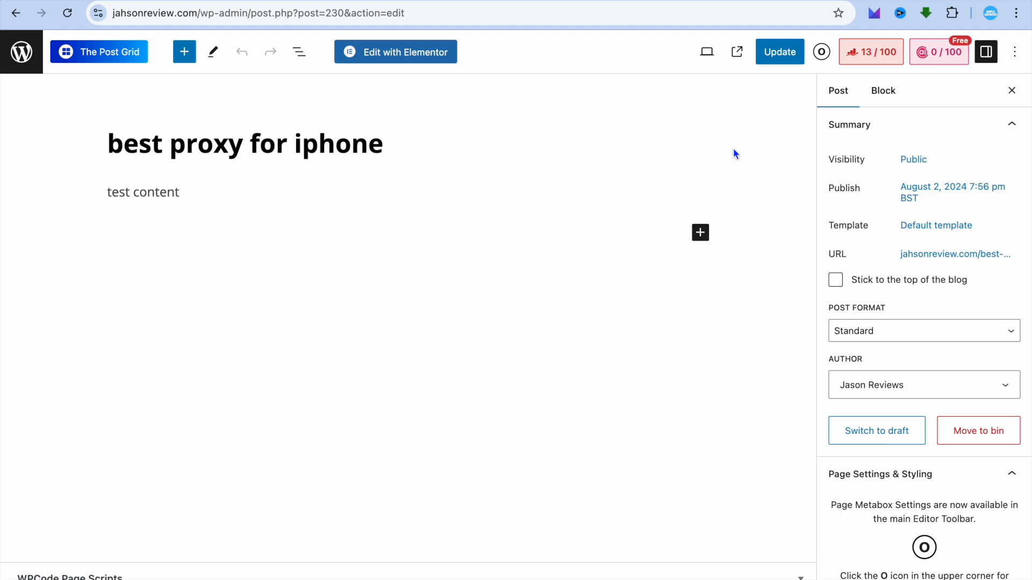
{"action": "mouse_move", "coordinate": [1015, 52]}
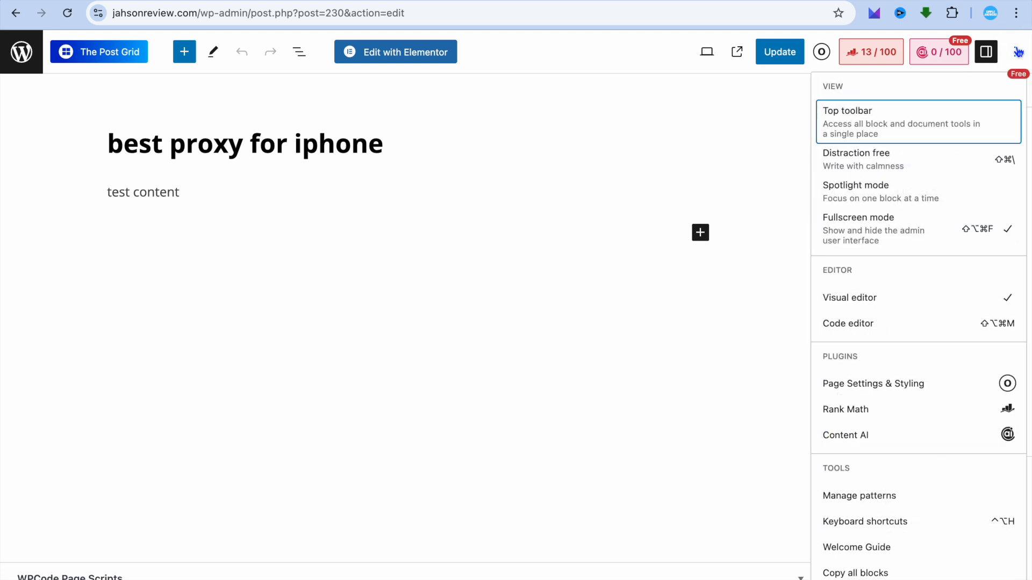
{"action": "mouse_move", "coordinate": [872, 384]}
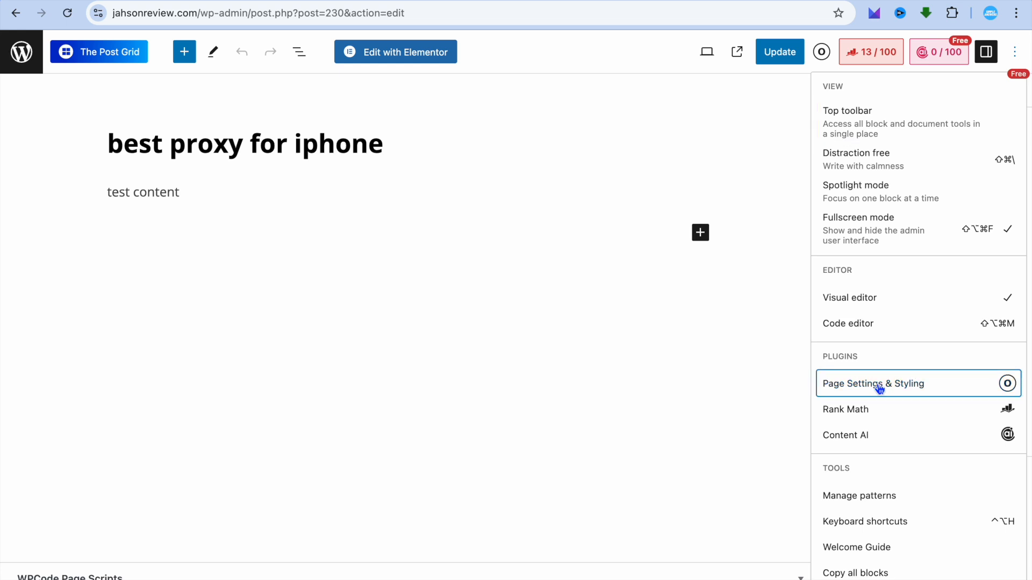
{"action": "left_click", "coordinate": [873, 383]}
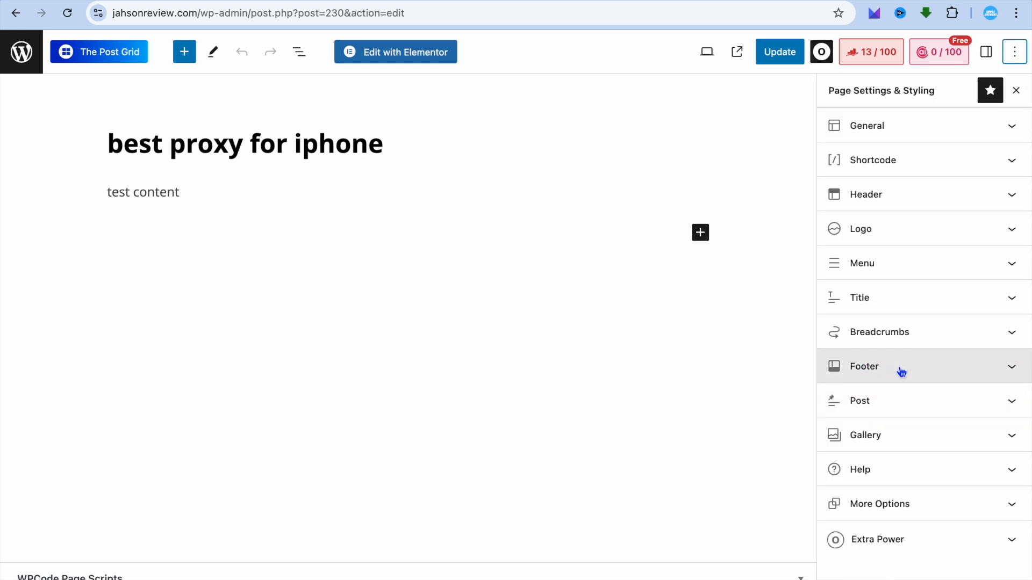
In the Footer section, set Display Footer Widgets Area to Disable
{"action": "left_click", "coordinate": [864, 366]}
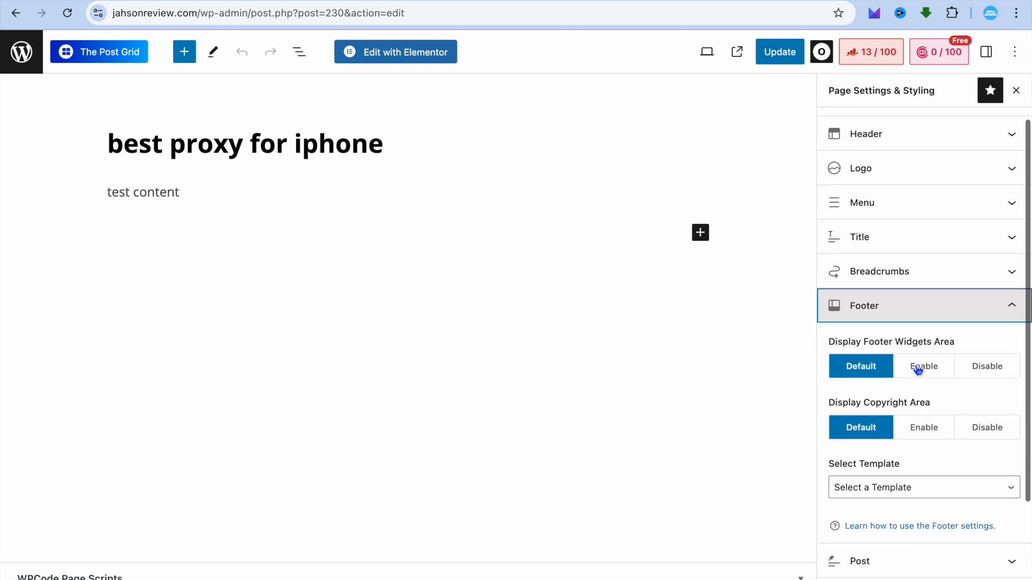
{"action": "scroll", "scroll_direction": "down", "scroll_amount": 3}
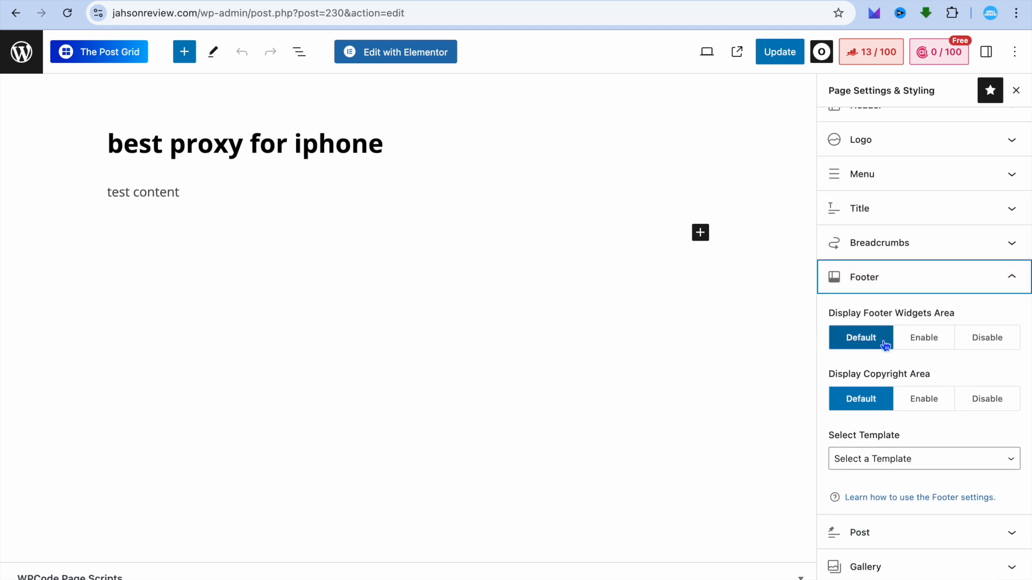
{"action": "mouse_move", "coordinate": [989, 361]}
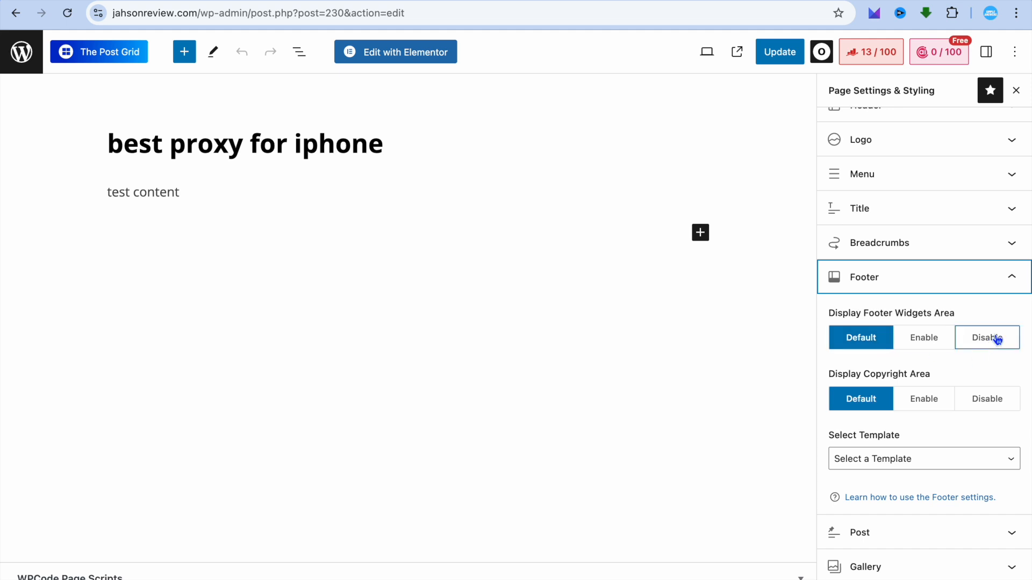
{"action": "left_click", "coordinate": [986, 337]}
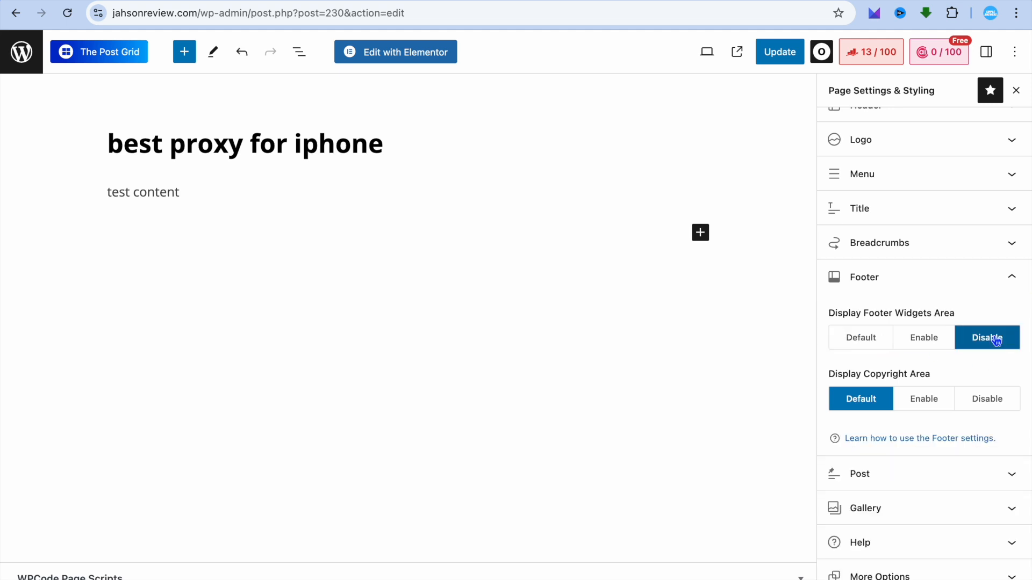
{"action": "mouse_move", "coordinate": [764, 89]}
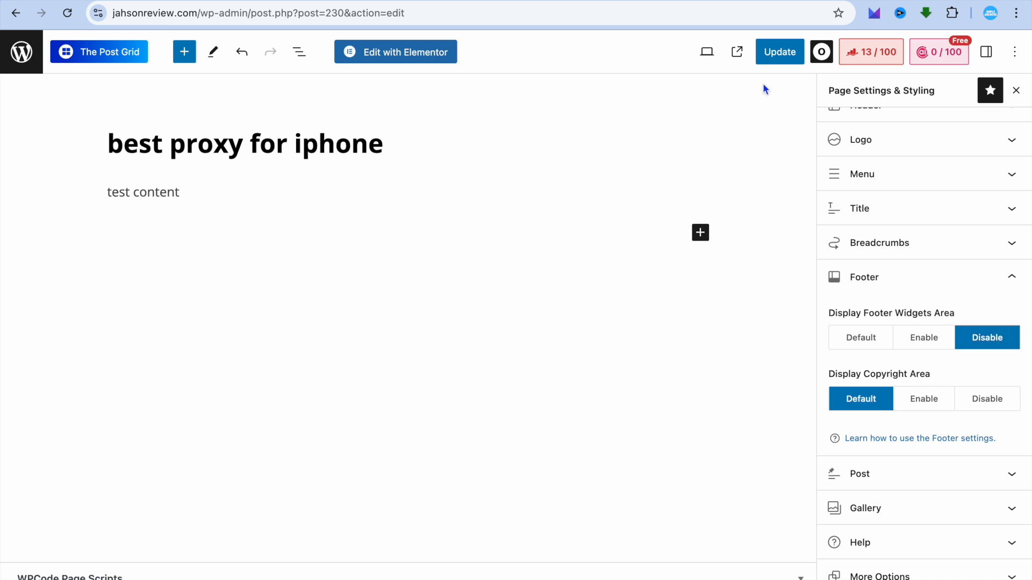
Update the post and view it on the live site
{"action": "left_click", "coordinate": [779, 52]}
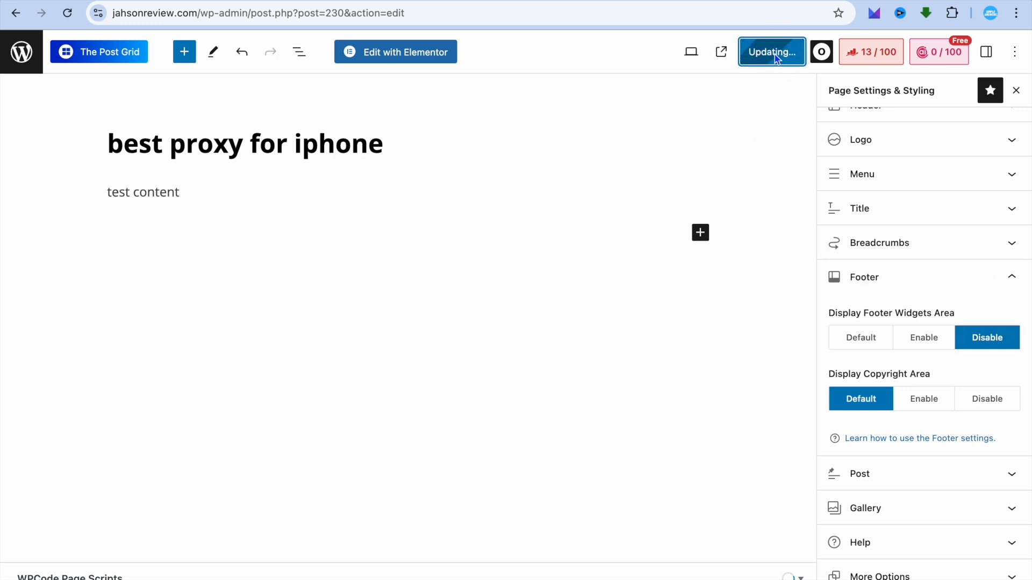
{"action": "left_click", "coordinate": [771, 52]}
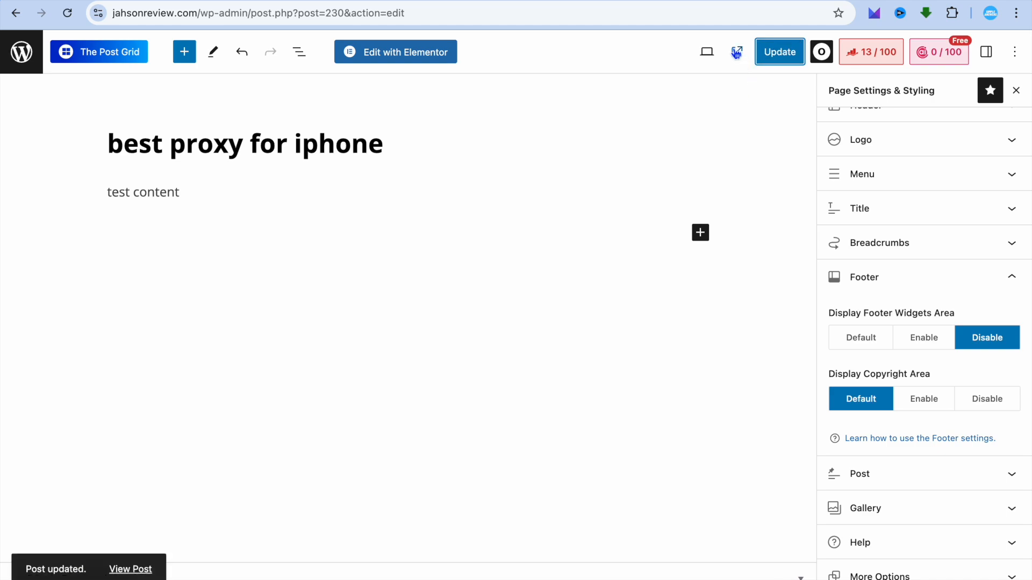
{"action": "left_click", "coordinate": [130, 569]}
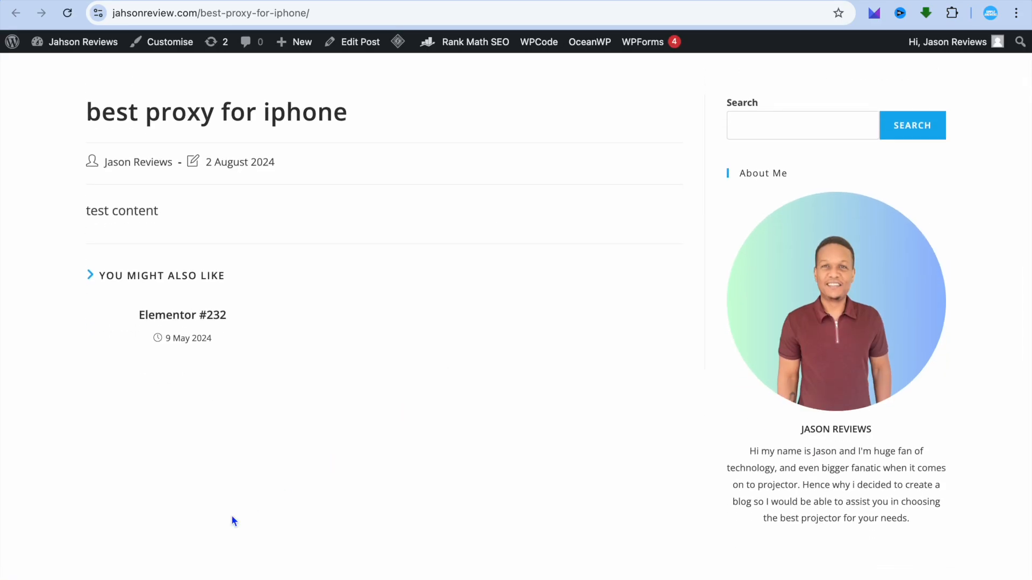
{"action": "mouse_move", "coordinate": [248, 524]}
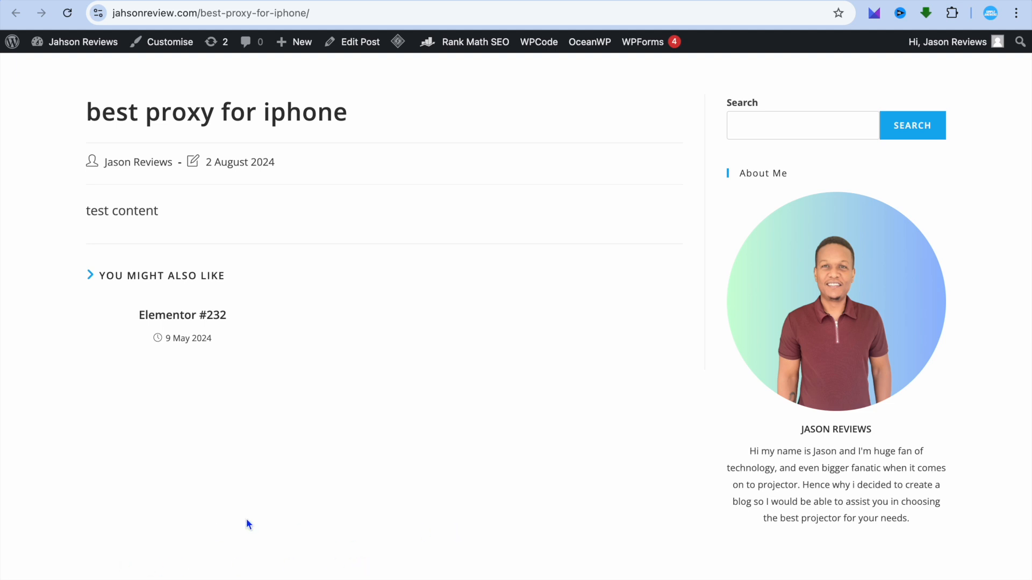
{"action": "mouse_move", "coordinate": [194, 109]}
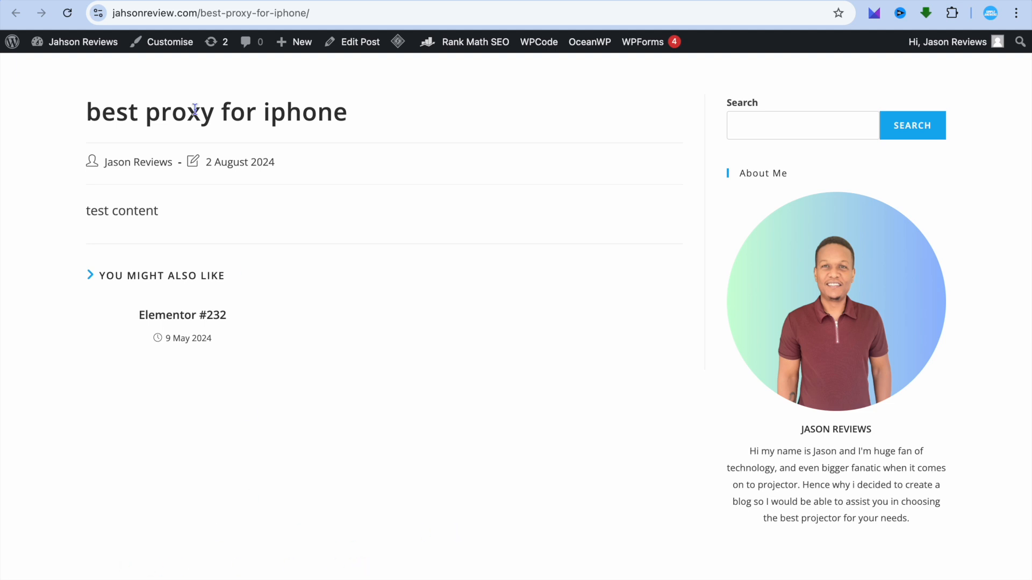
Check the live 'best proxy for iphone' page to confirm the footer widgets are gone
{"action": "left_click", "coordinate": [83, 42]}
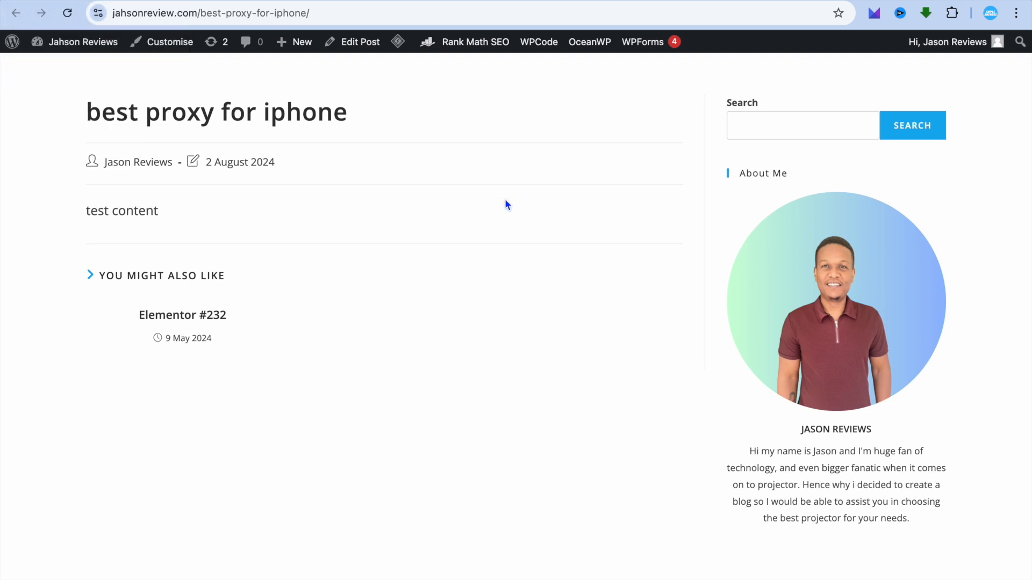
{"action": "mouse_move", "coordinate": [638, 126]}
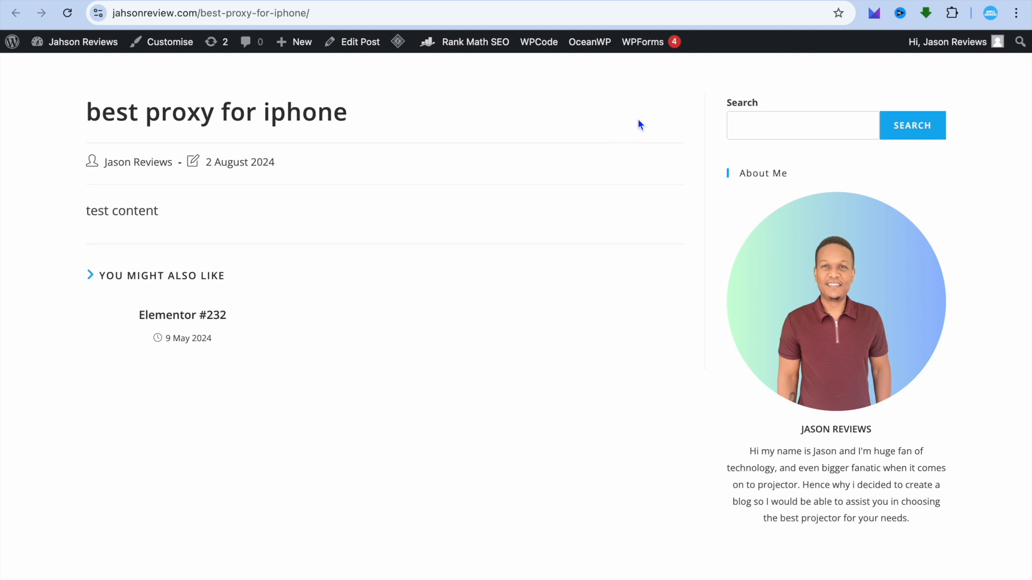